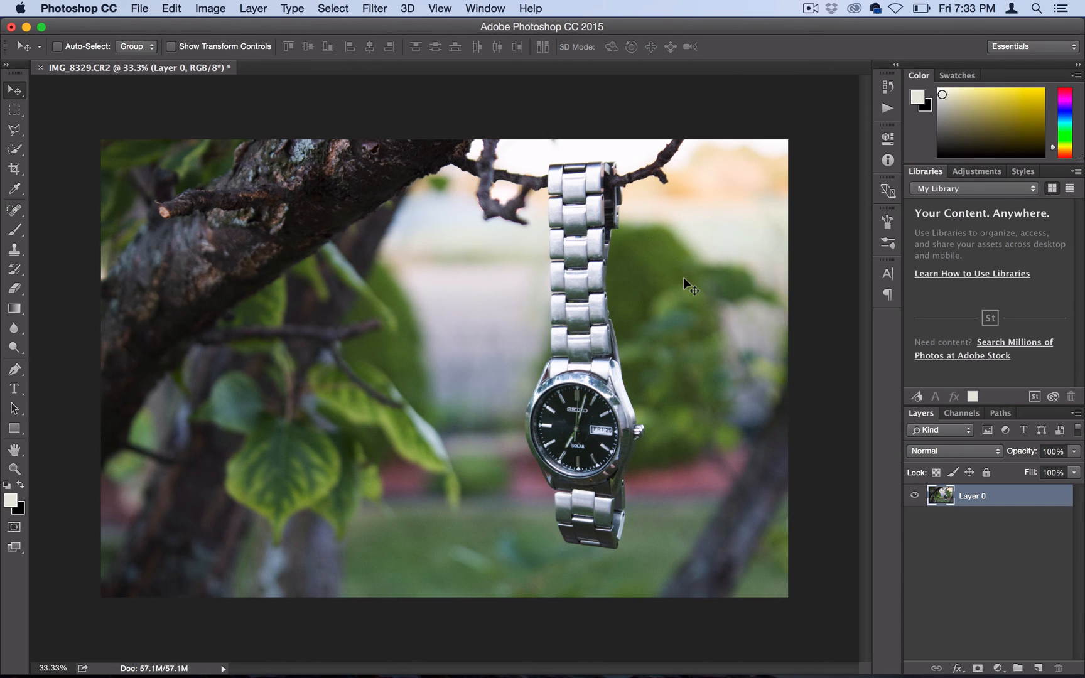
Browse the Filter menu over the hanging-watch photo without applying anything.
{"action": "left_click", "coordinate": [374, 9]}
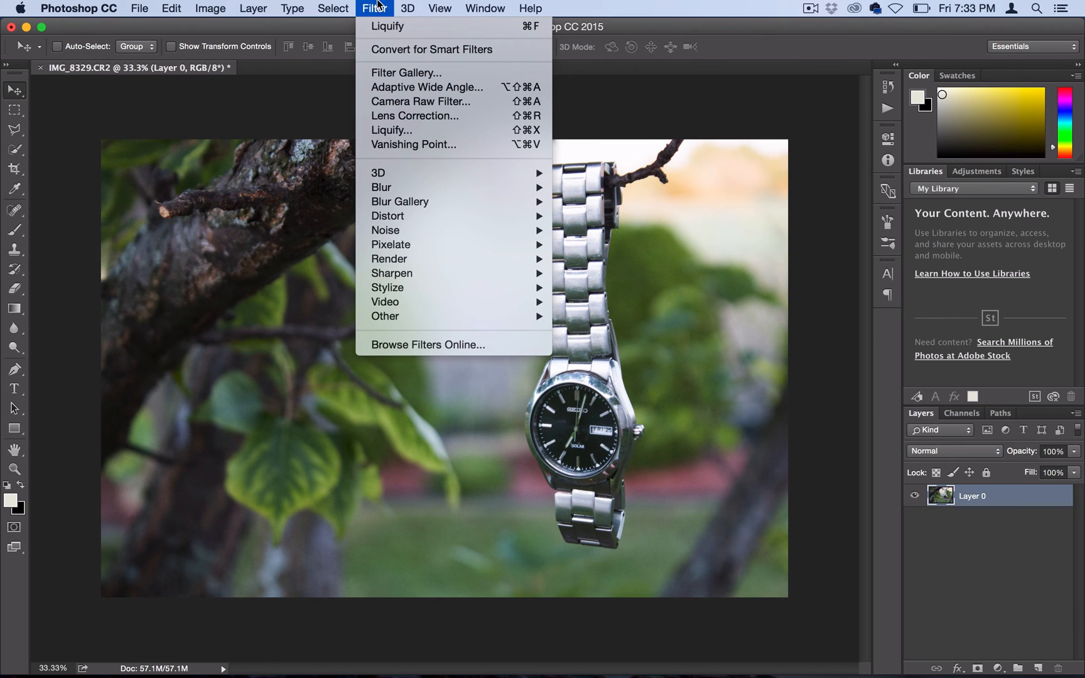
{"action": "mouse_move", "coordinate": [418, 131]}
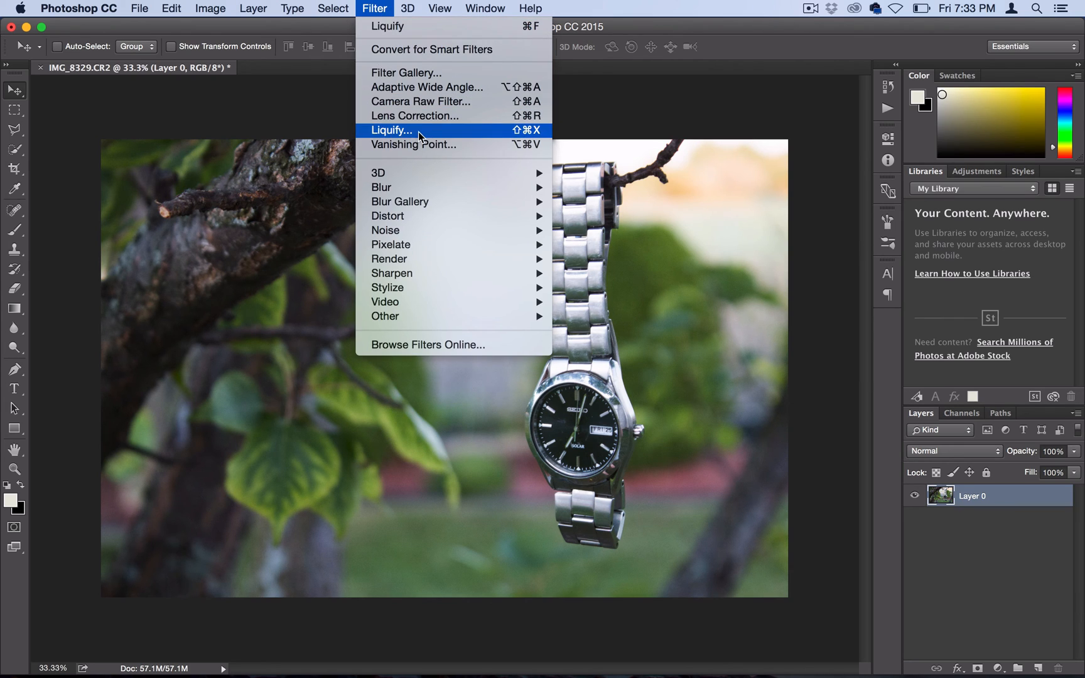
Bring the watch photo into Liquify with brush size 632 and Advanced Mode on.
{"action": "left_click", "coordinate": [391, 131]}
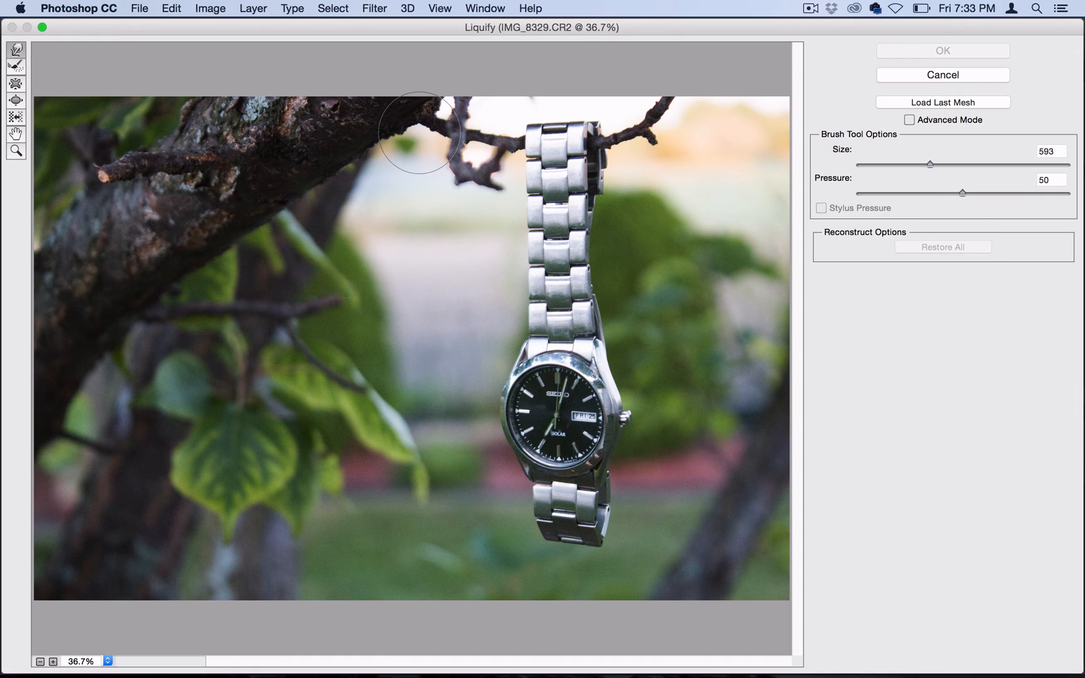
{"action": "mouse_move", "coordinate": [687, 194]}
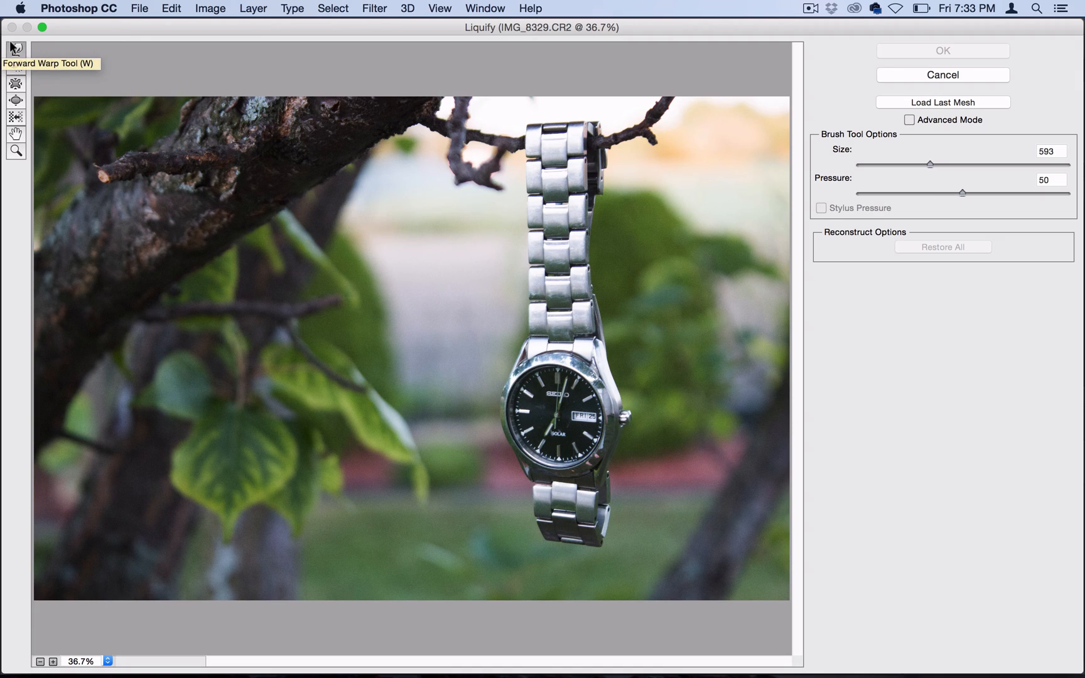
{"action": "mouse_move", "coordinate": [921, 172]}
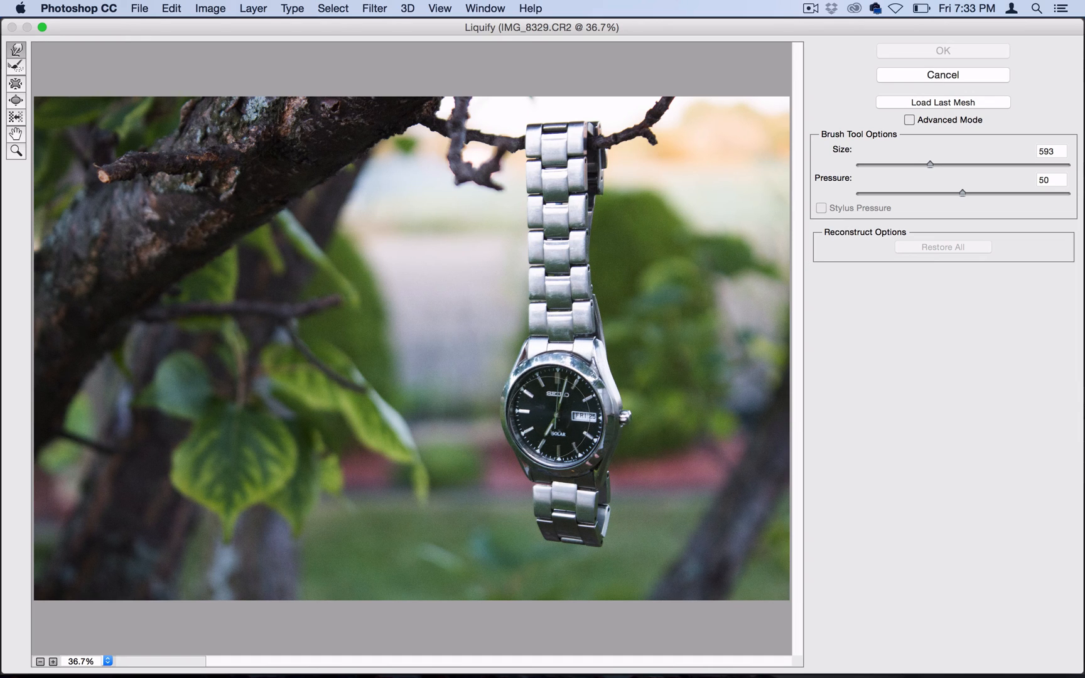
{"action": "mouse_move", "coordinate": [775, 214]}
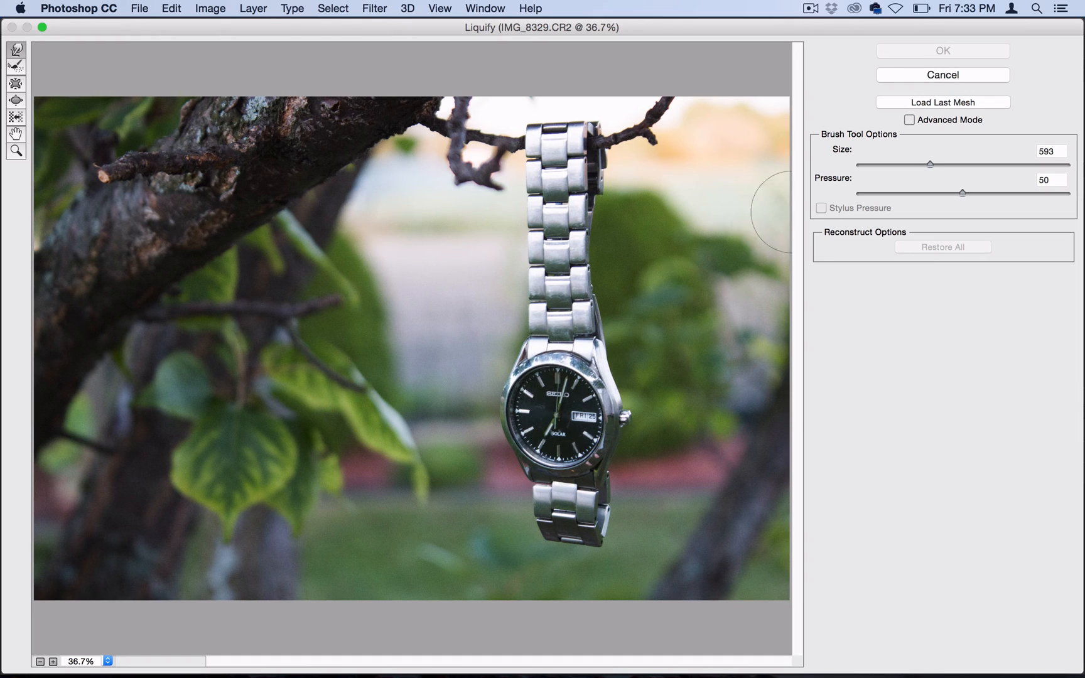
{"action": "mouse_move", "coordinate": [921, 161]}
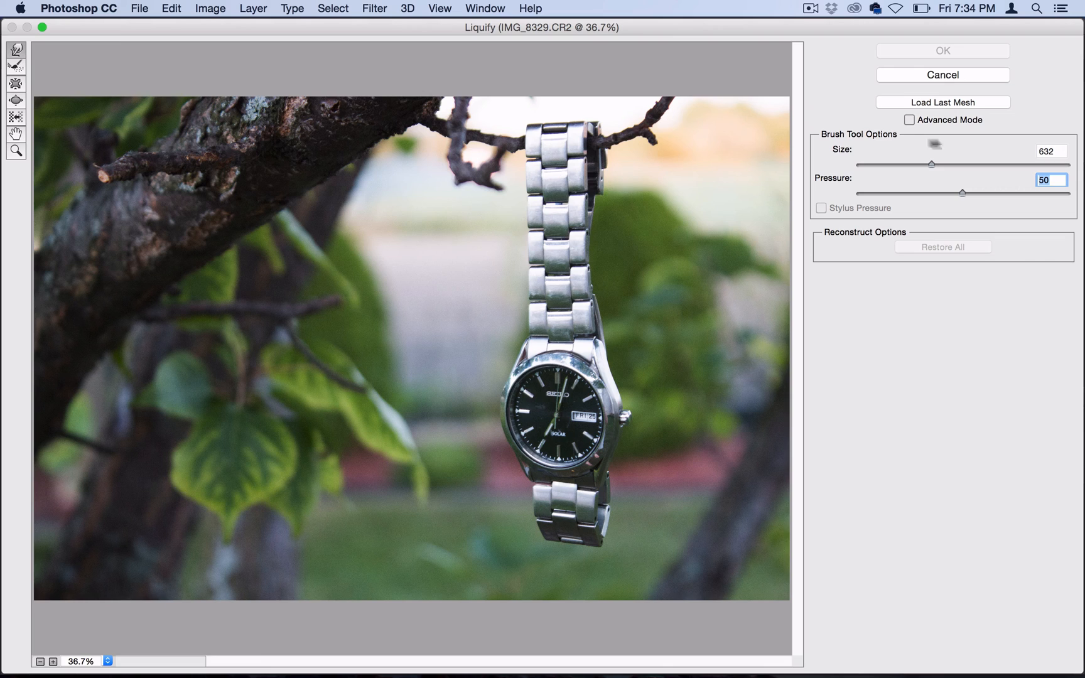
{"action": "left_click", "coordinate": [910, 119]}
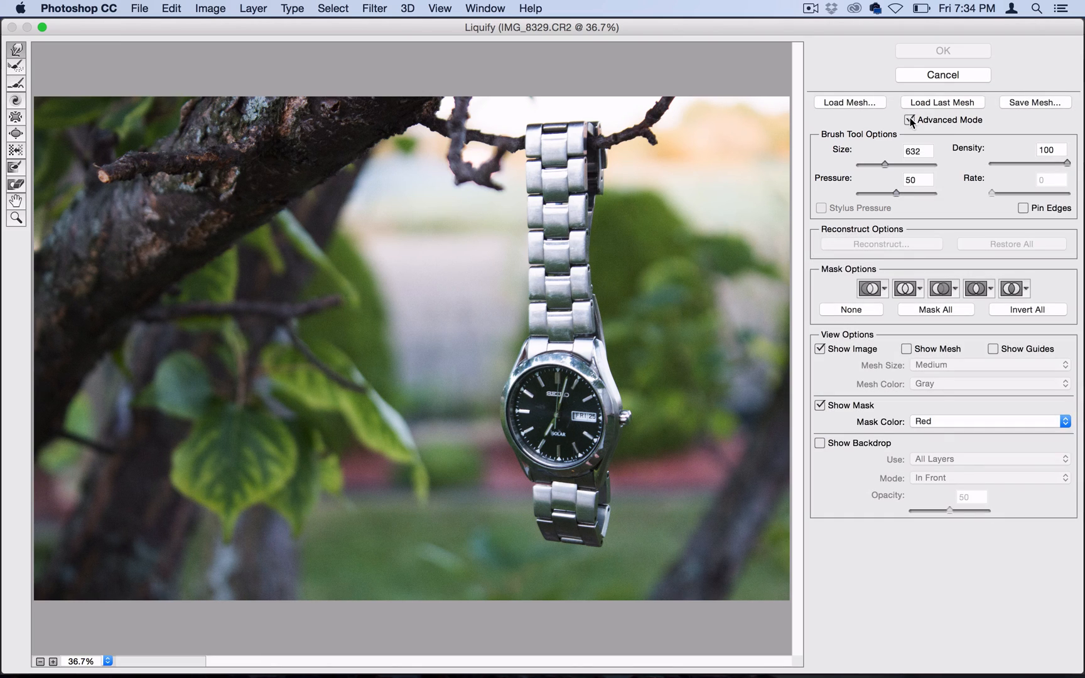
{"action": "left_click", "coordinate": [908, 120]}
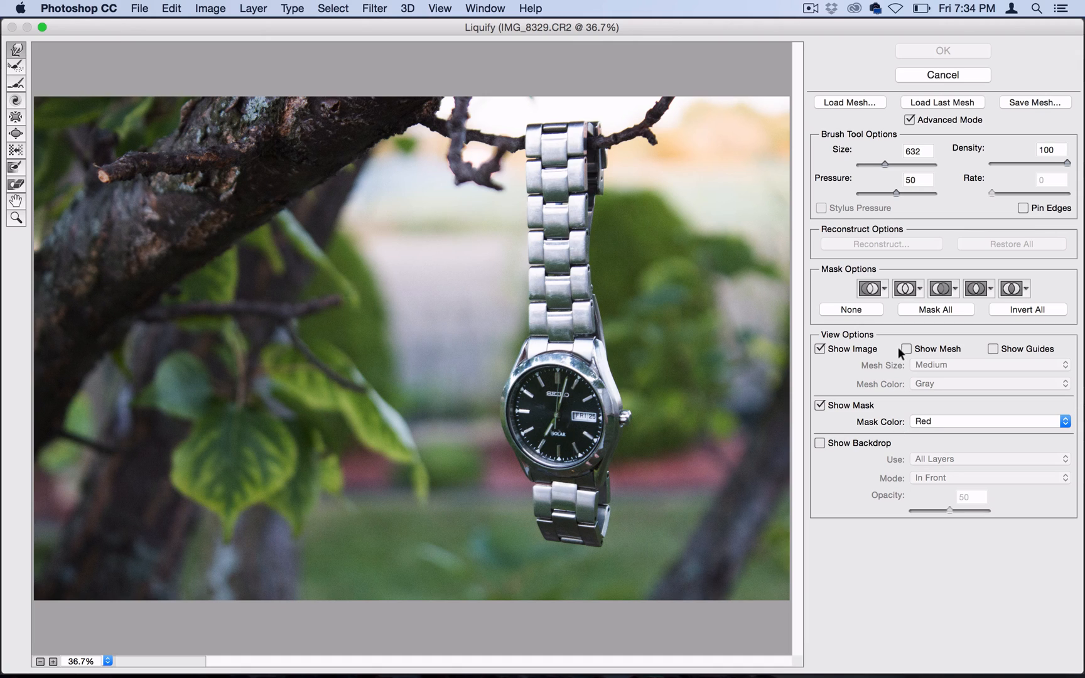
{"action": "mouse_move", "coordinate": [876, 239]}
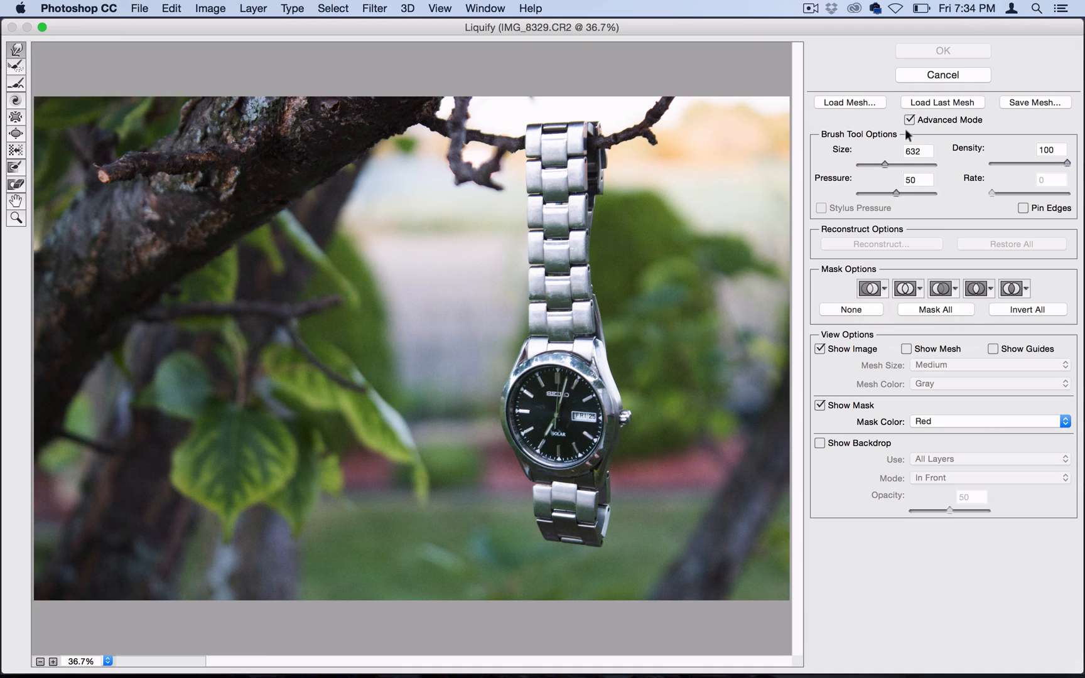
{"action": "mouse_move", "coordinate": [550, 287]}
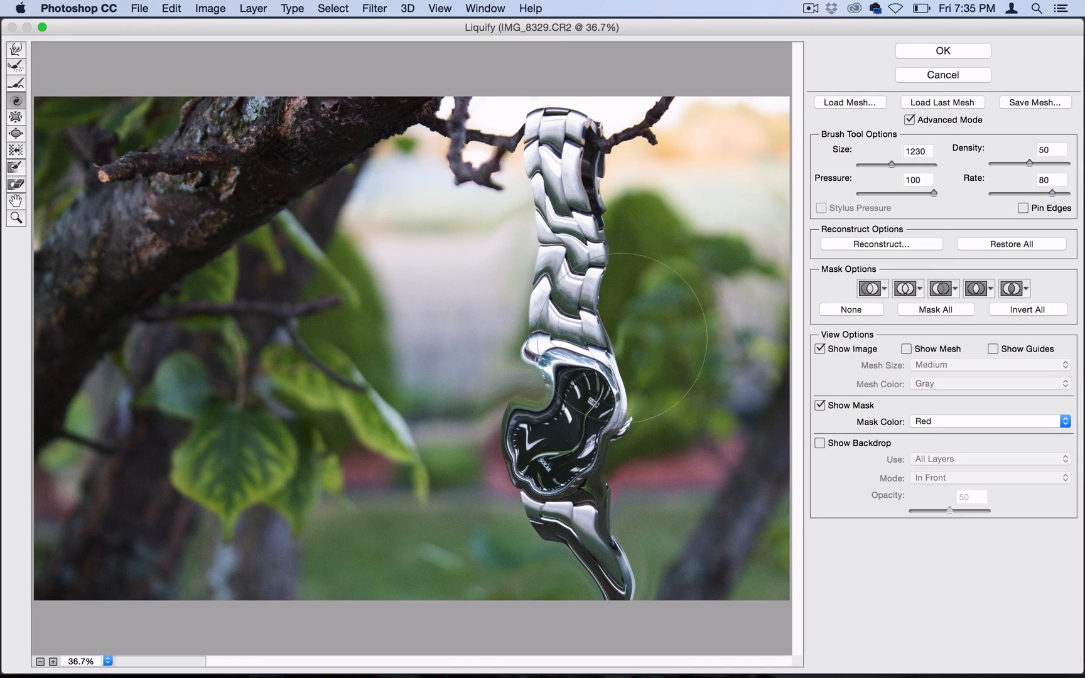
{"action": "mouse_move", "coordinate": [741, 201]}
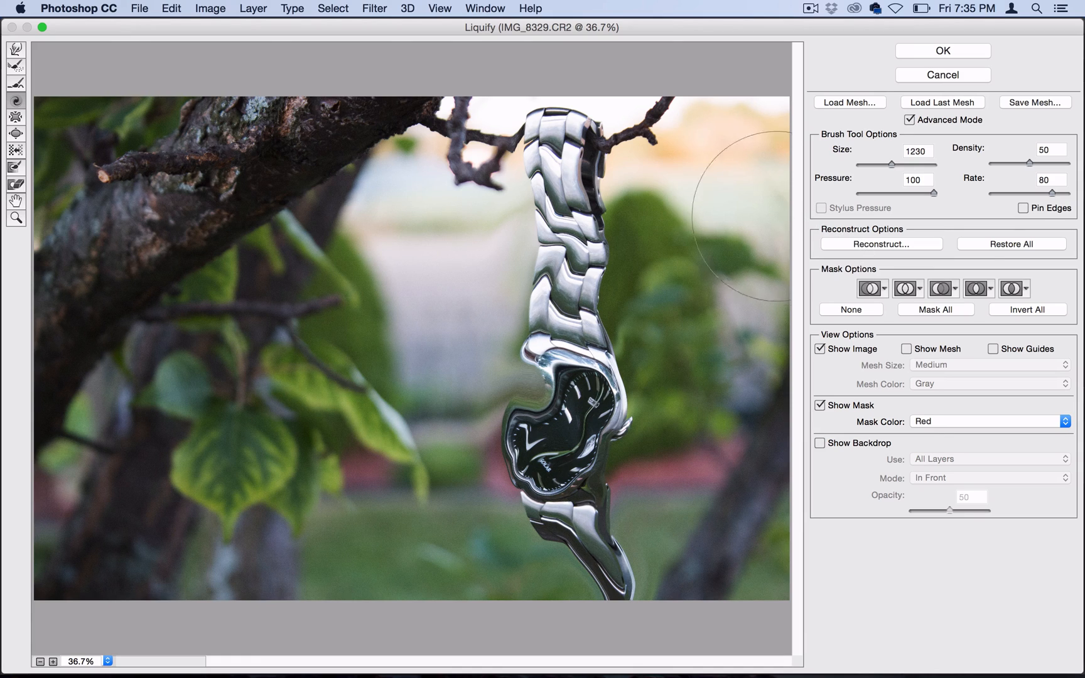
{"action": "mouse_move", "coordinate": [881, 239]}
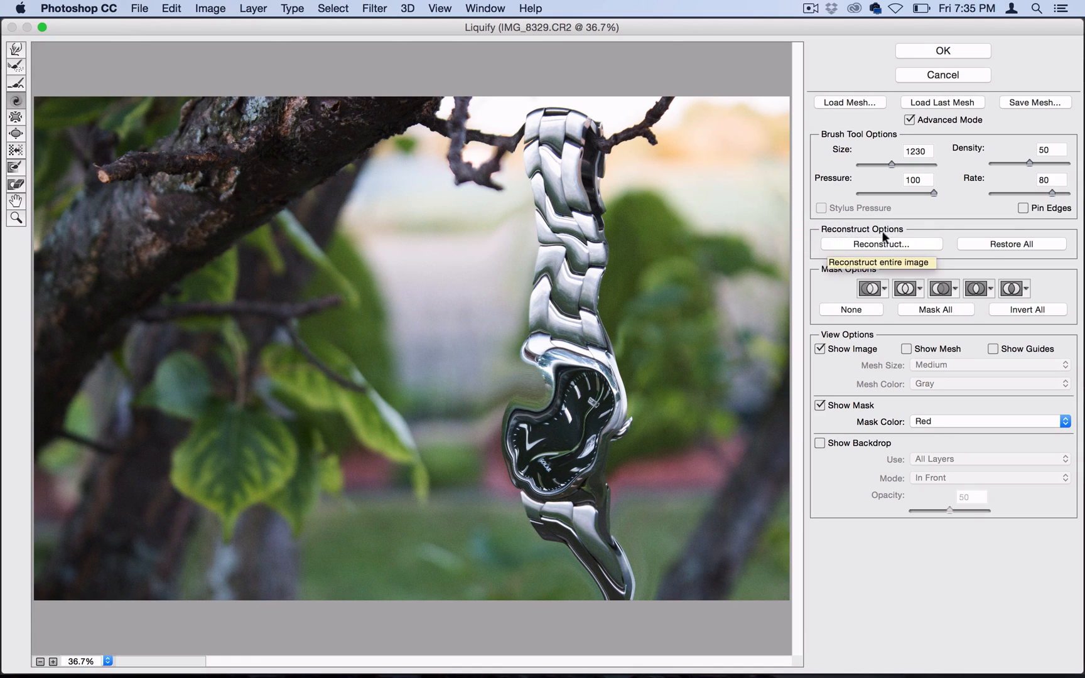
Reconstruct the melting distortion back to 62%, leaving a softer droop.
{"action": "left_click", "coordinate": [881, 244]}
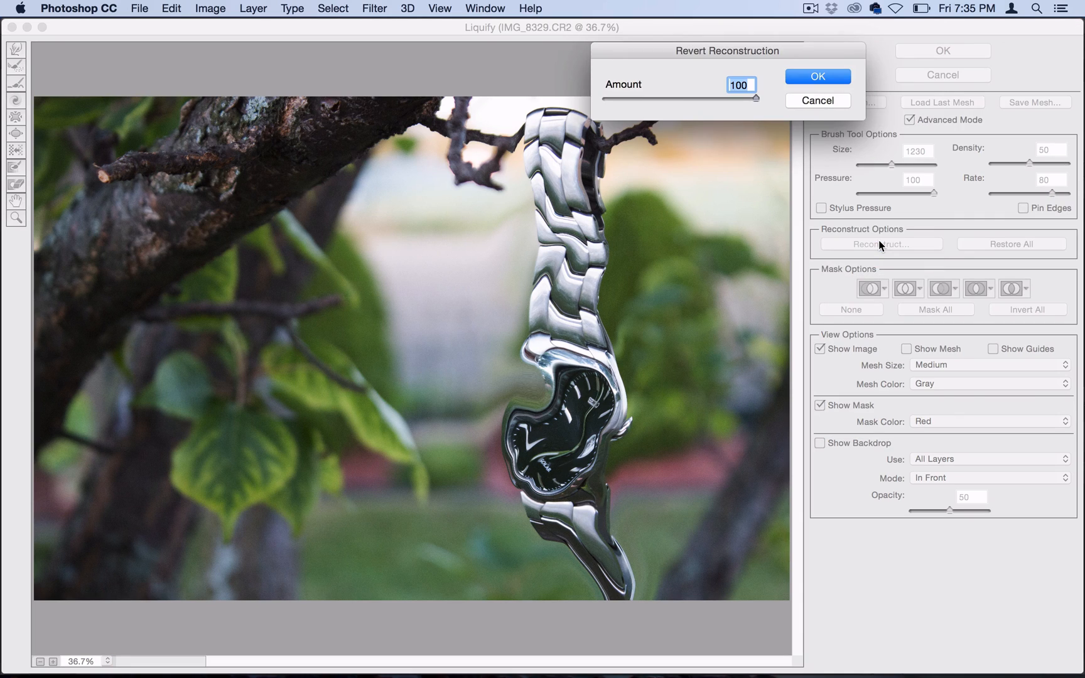
{"action": "mouse_move", "coordinate": [750, 99]}
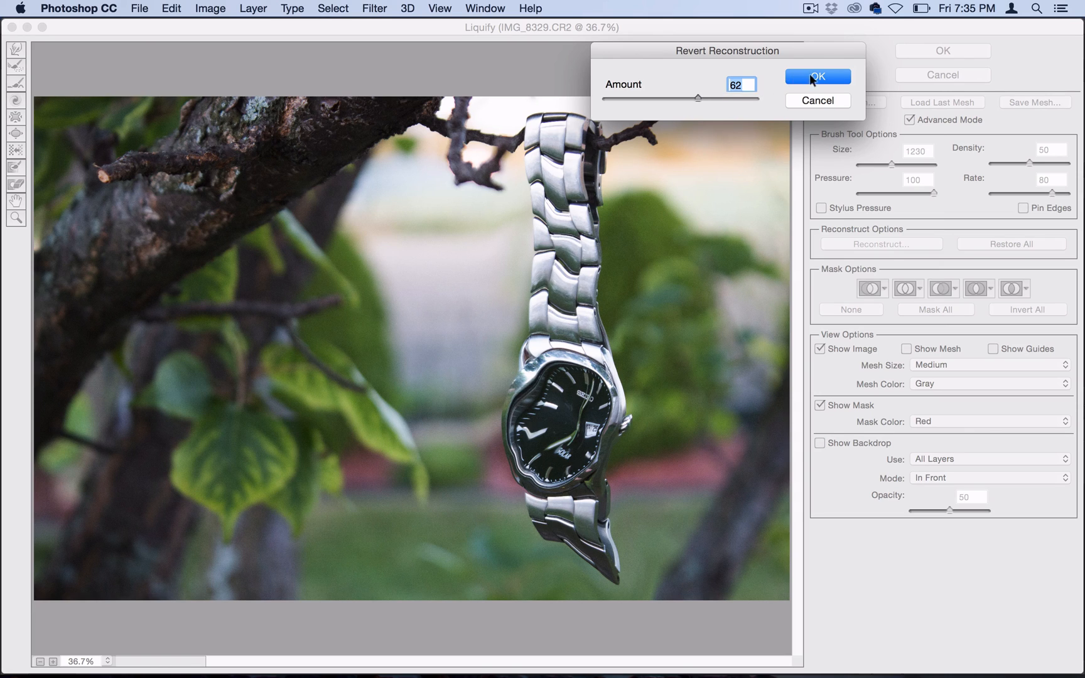
{"action": "left_click", "coordinate": [817, 77]}
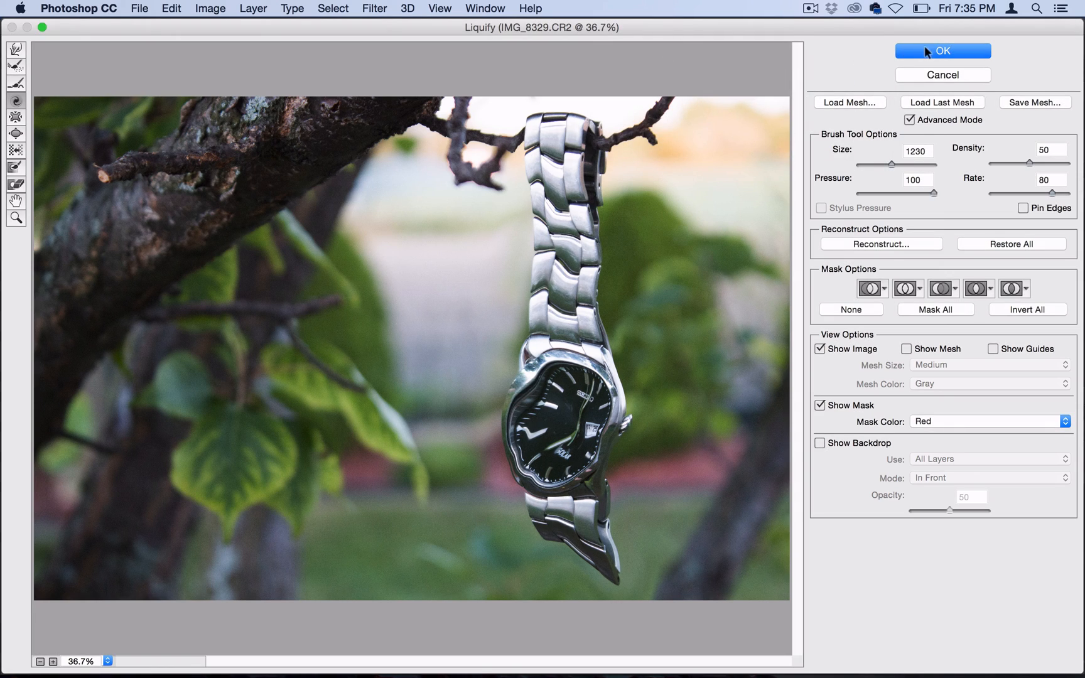
Commit the melted-watch Liquify distortion to the photo layer.
{"action": "left_click", "coordinate": [940, 50]}
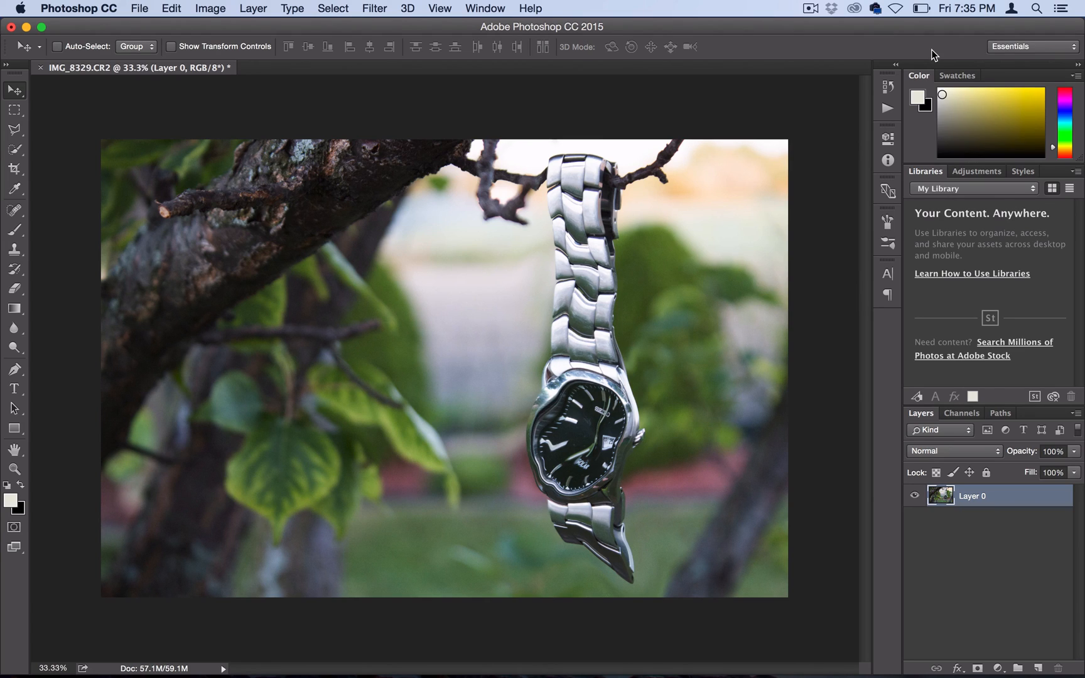
{"action": "mouse_move", "coordinate": [561, 193]}
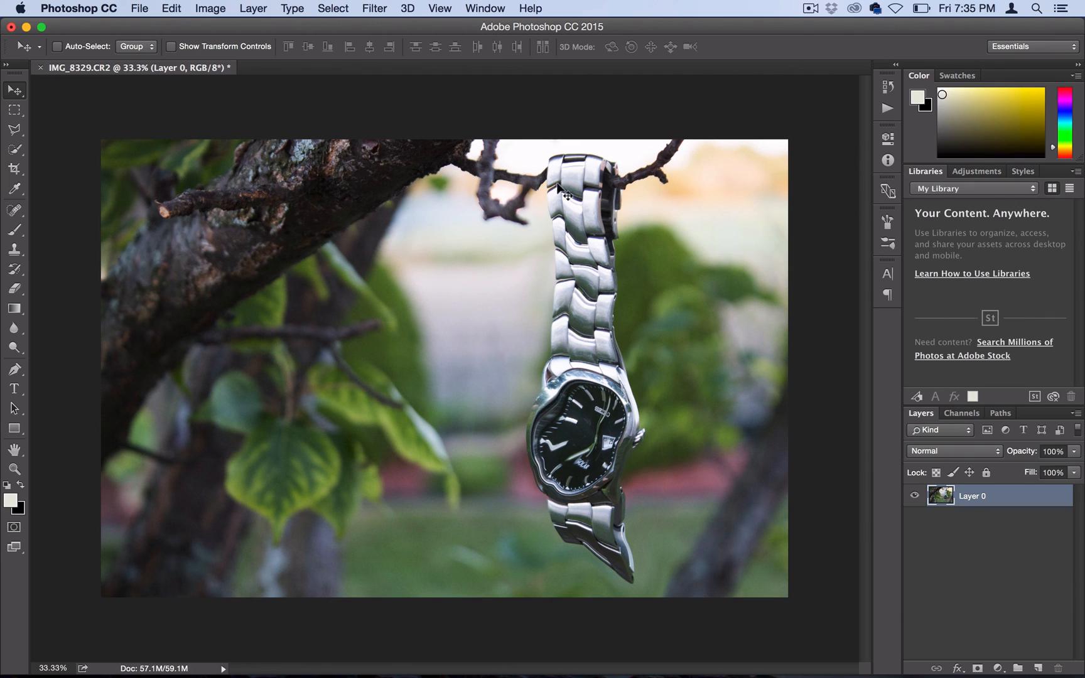
Add a Gradient Map adjustment layer using the violet-orange preset.
{"action": "left_click", "coordinate": [254, 7]}
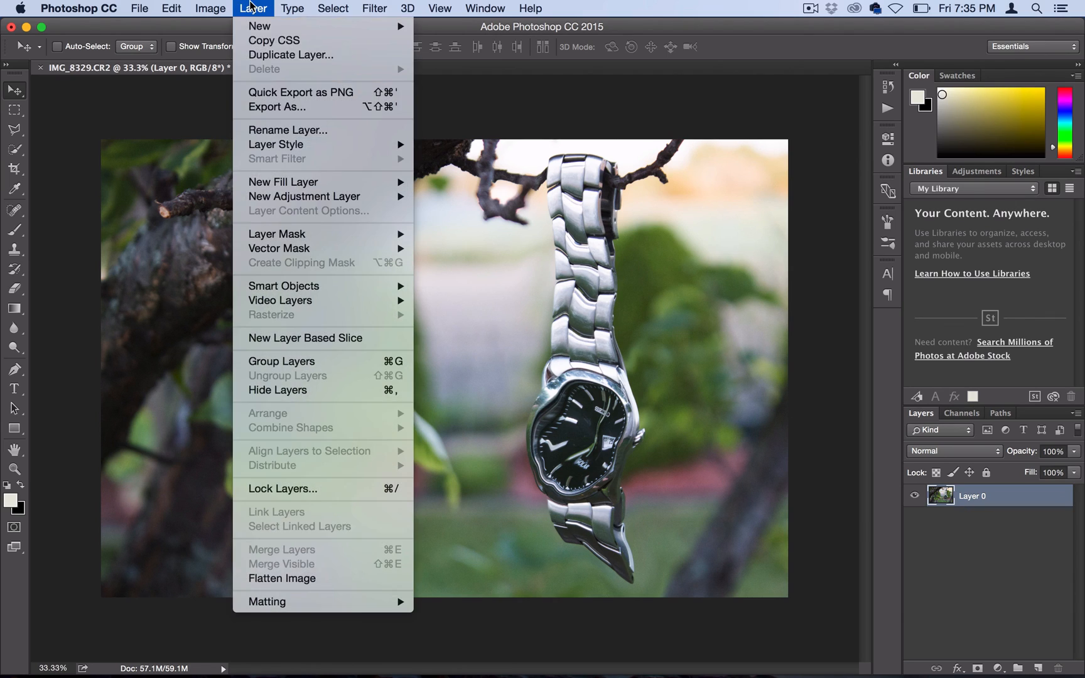
{"action": "mouse_move", "coordinate": [304, 195]}
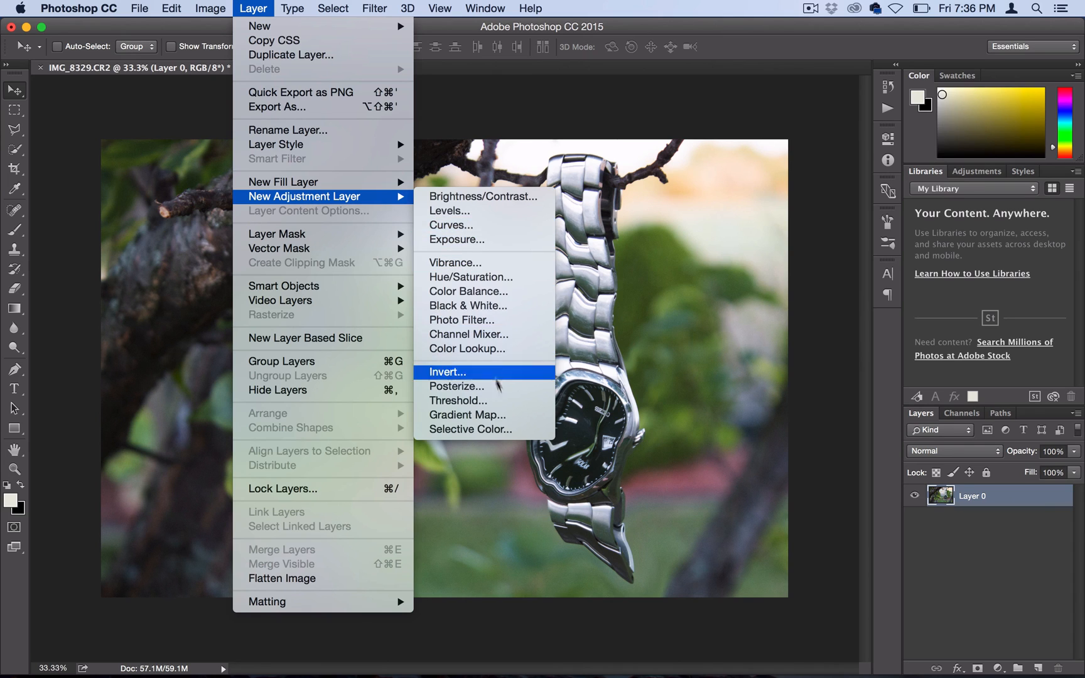
{"action": "left_click", "coordinate": [466, 416]}
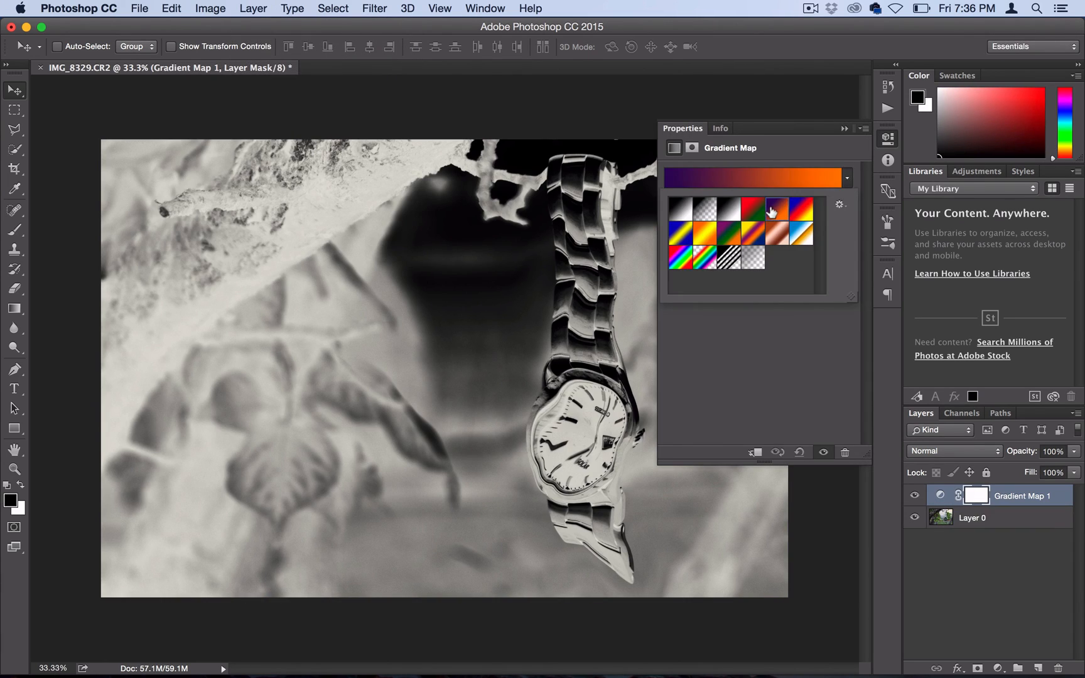
{"action": "left_click", "coordinate": [770, 211]}
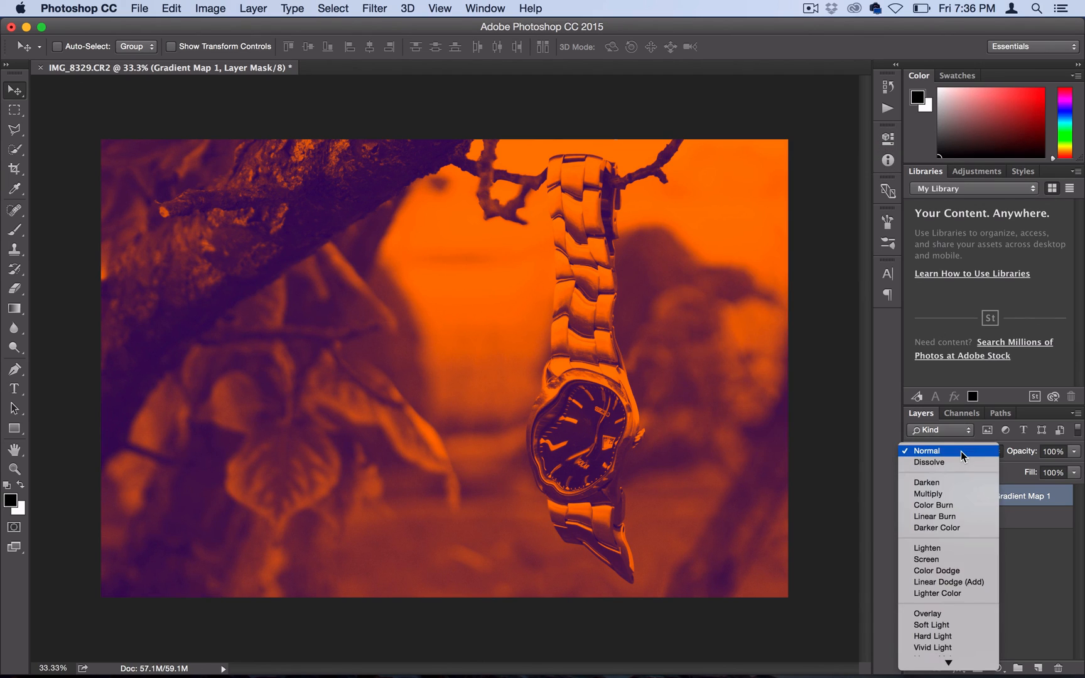
Blend the Gradient Map as Overlay at 36% opacity and compare with it hidden.
{"action": "left_click", "coordinate": [927, 613]}
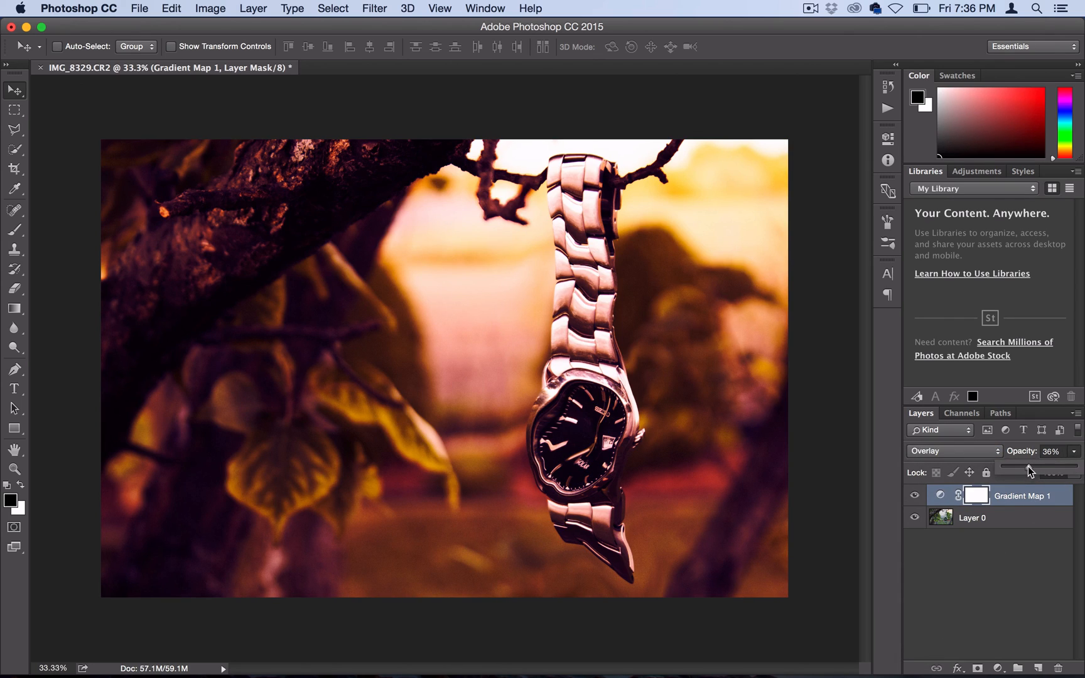
{"action": "left_click", "coordinate": [914, 495]}
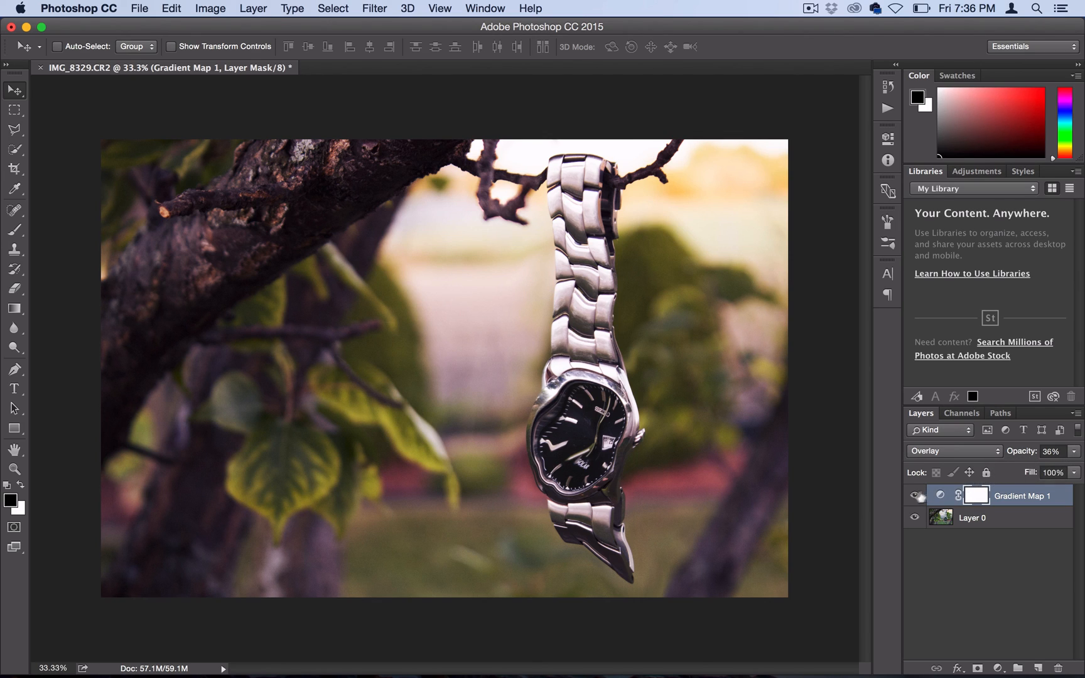
{"action": "left_click", "coordinate": [915, 496]}
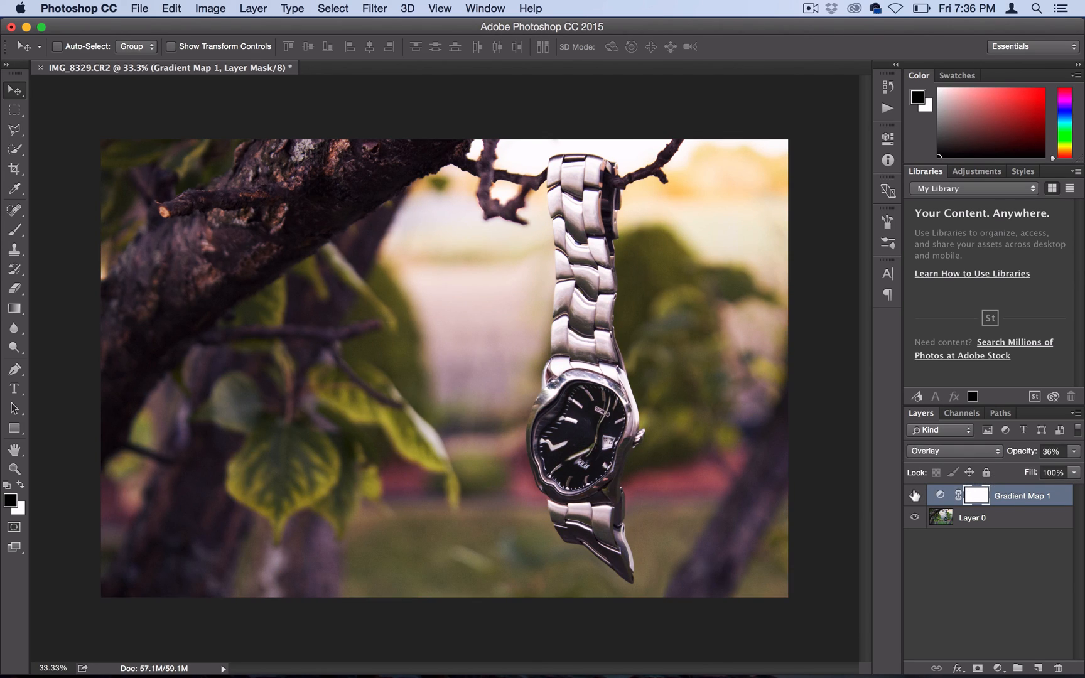